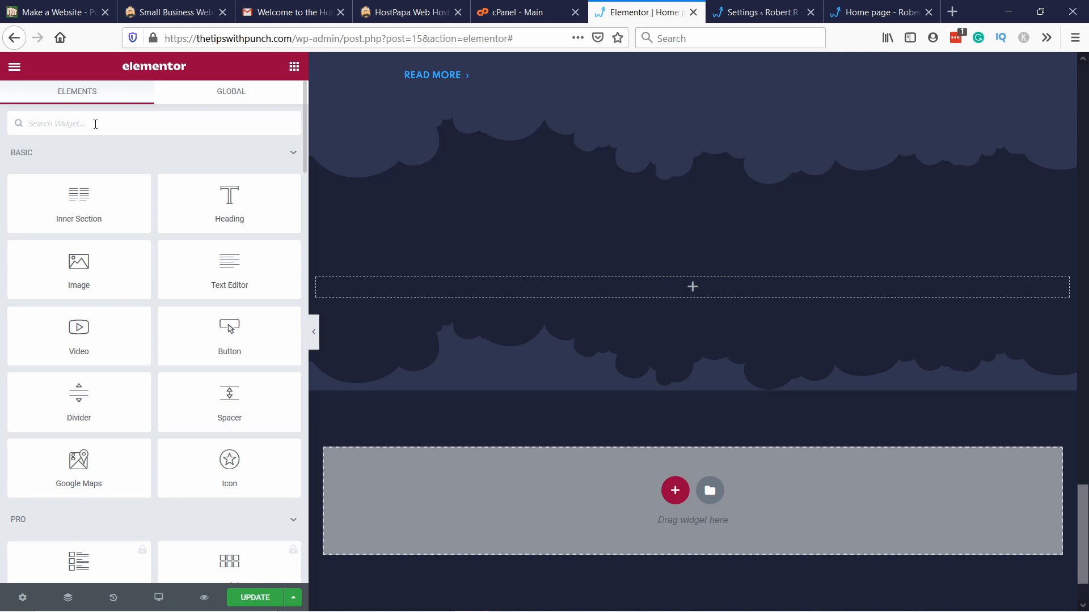
# Add an Elementor Shortcode widget containing [instagram-feed num=9 cols=3] to the empty home page section.
pyautogui.write('short')
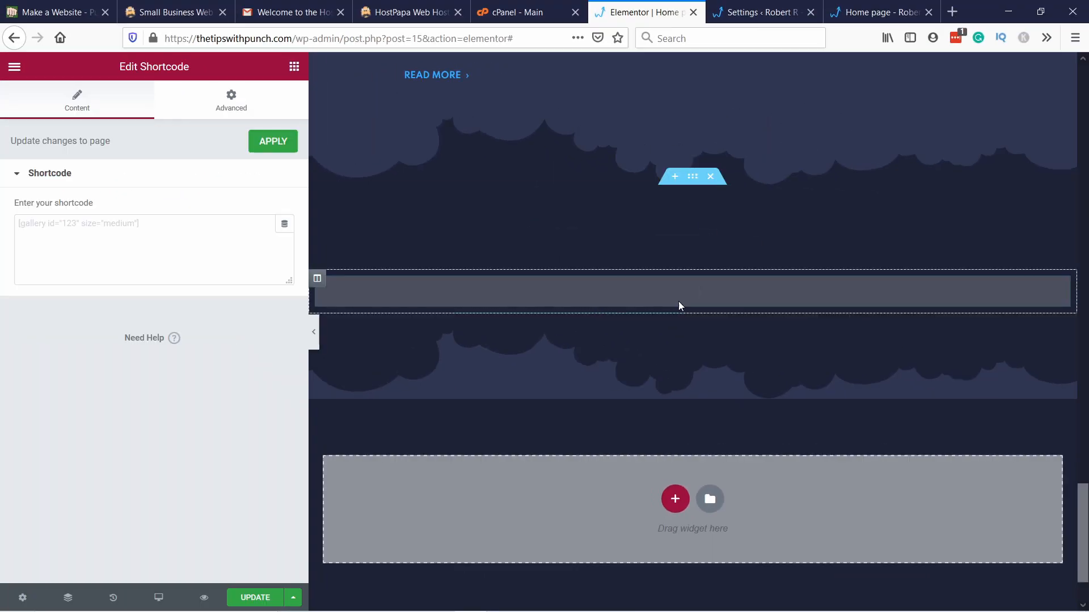
pyautogui.click(70, 221)
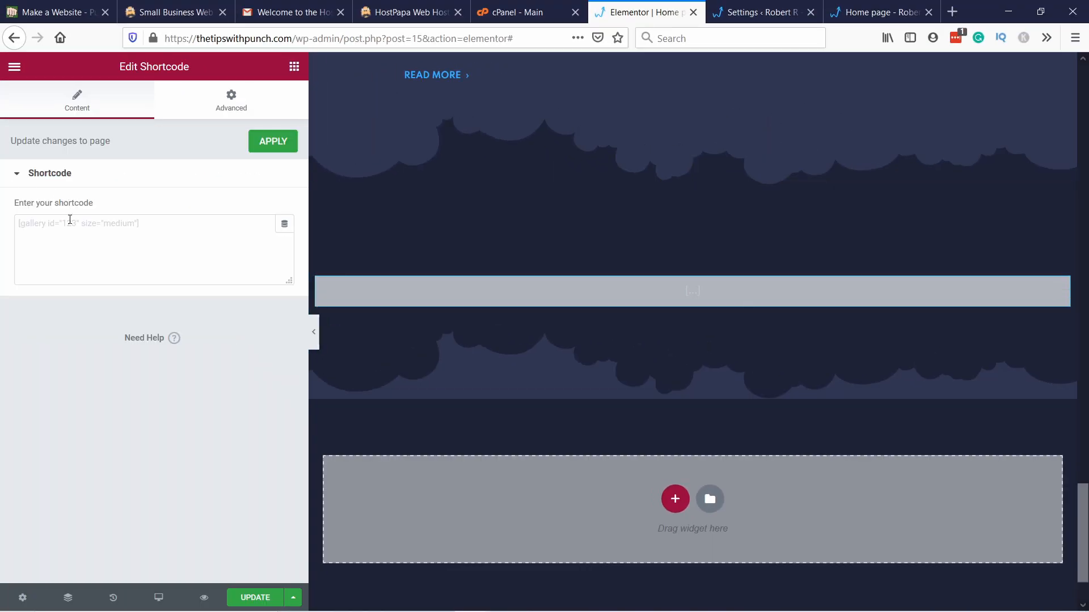
pyautogui.click(74, 223)
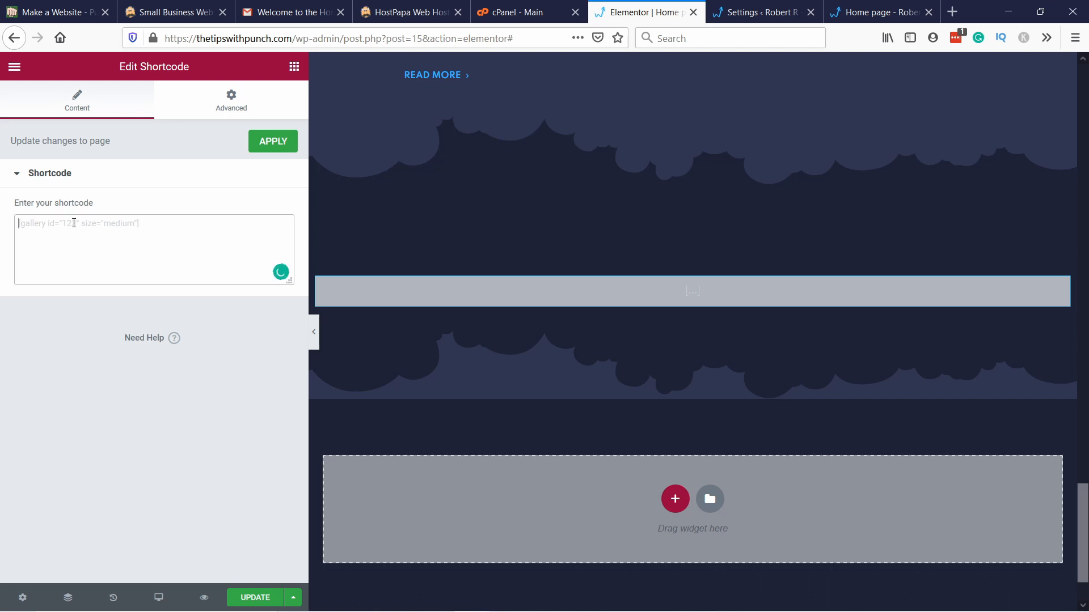
pyautogui.write('[instagram-feed num=9 cols=3]')
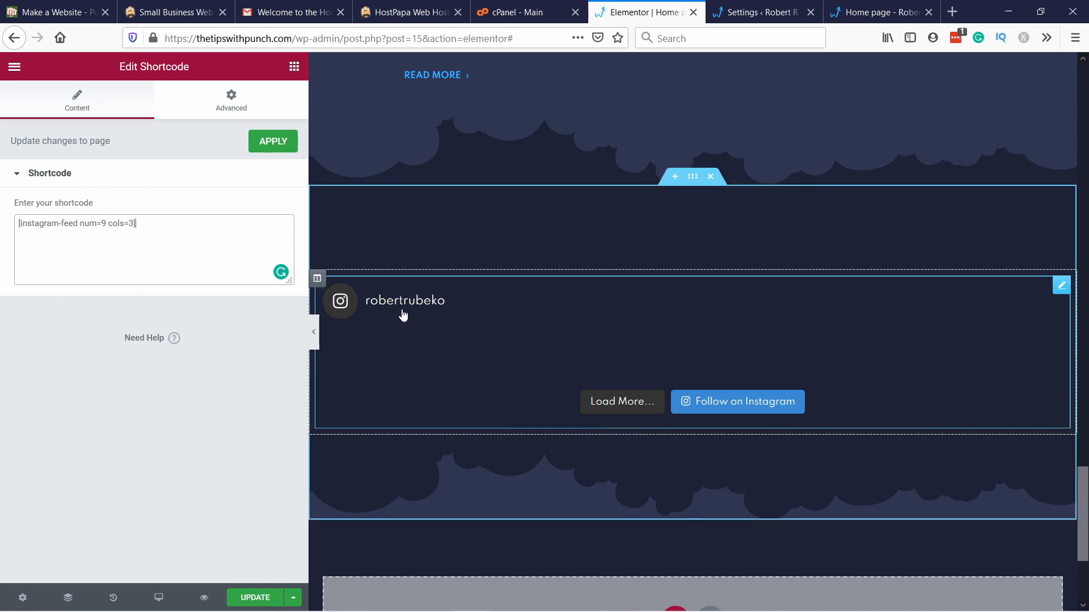
pyautogui.moveTo(466, 303)
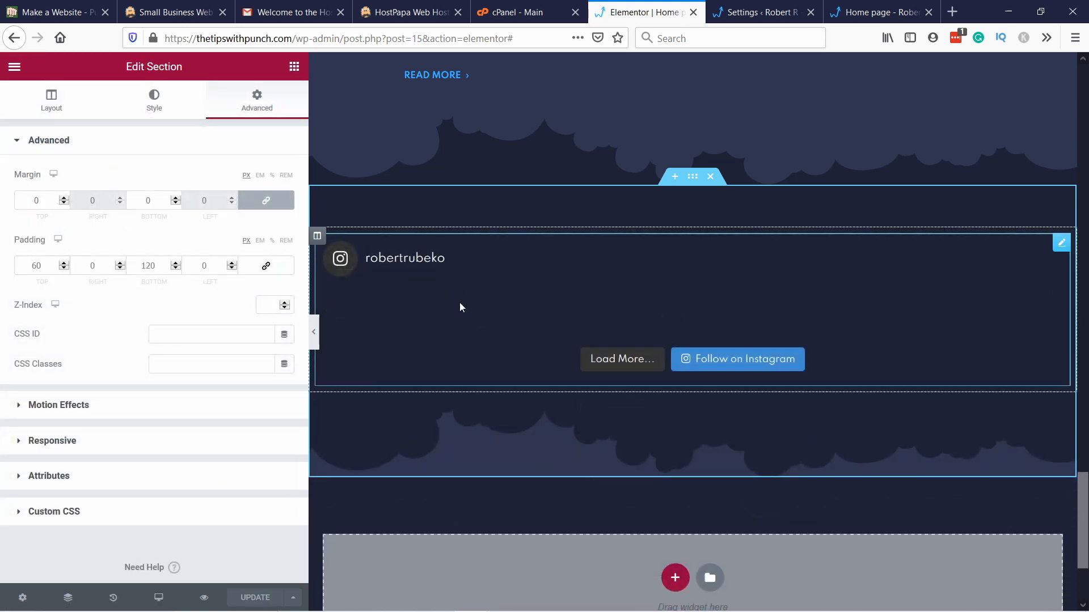
pyautogui.moveTo(704, 334)
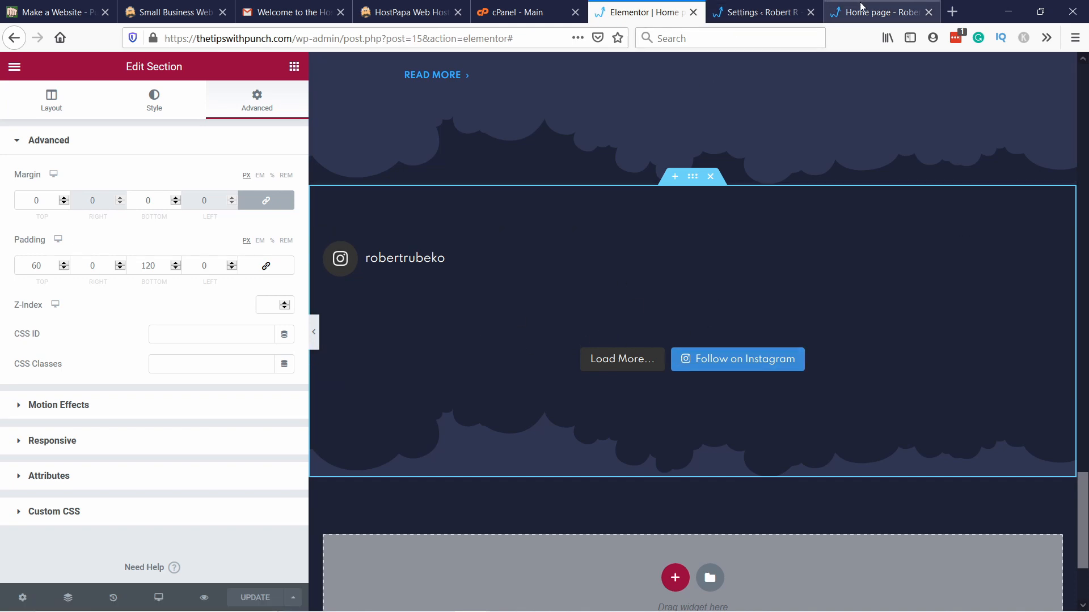
# Scroll the live home page down to the three-column Instagram grid, then follow a YouTube channel link.
pyautogui.click(879, 12)
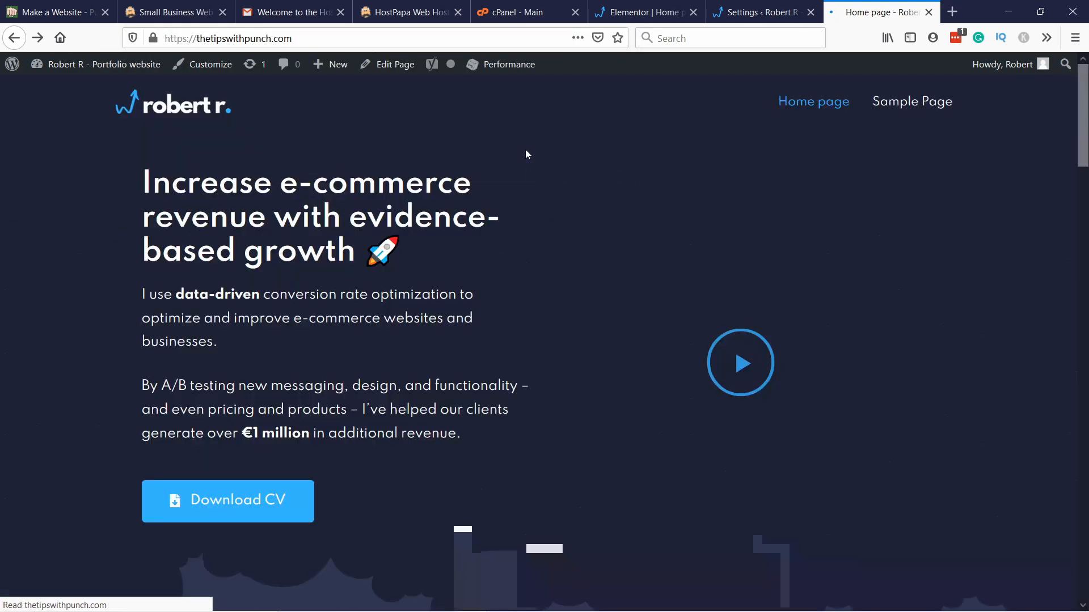
pyautogui.scroll(-3)
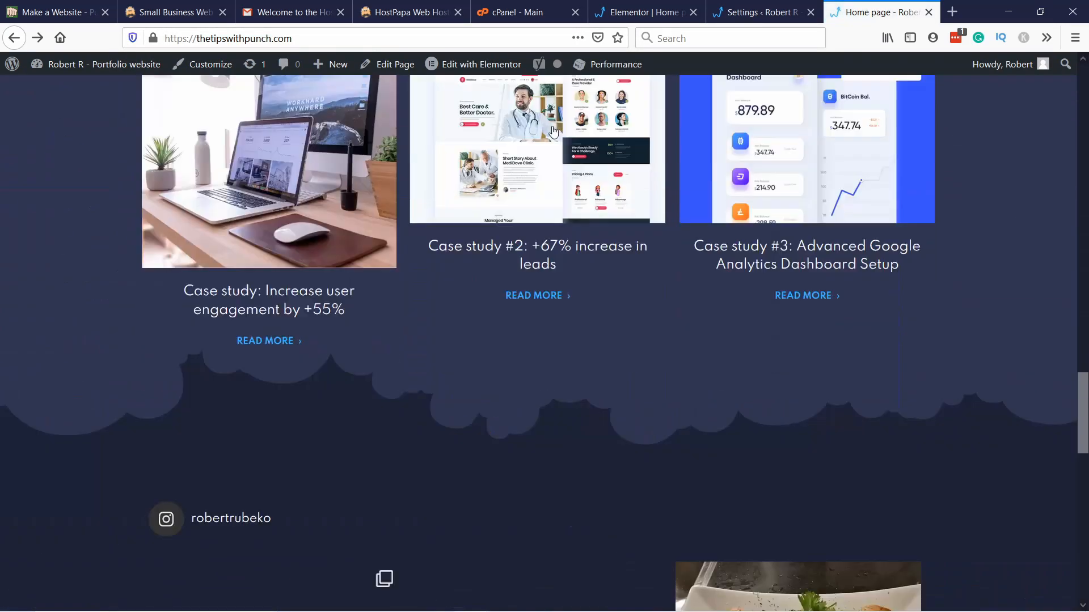
pyautogui.scroll(-3)
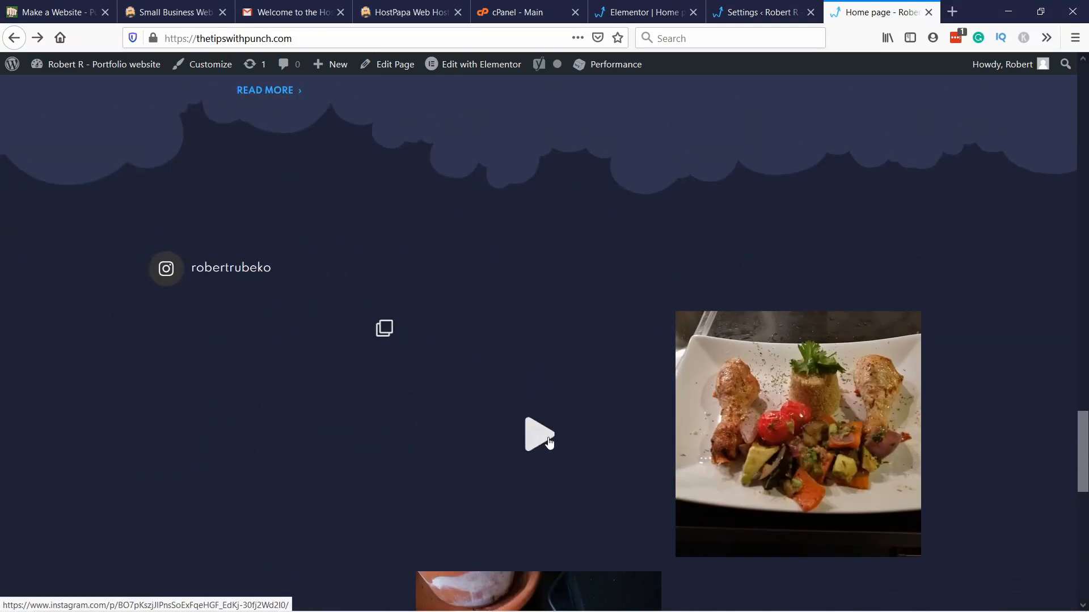
pyautogui.scroll(-3)
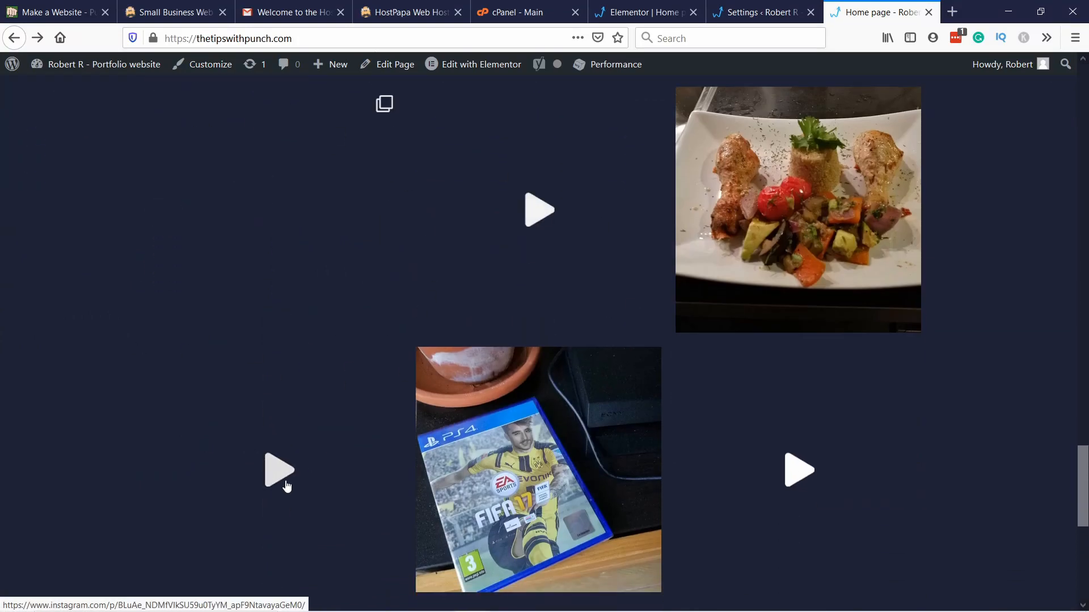
pyautogui.scroll(-3)
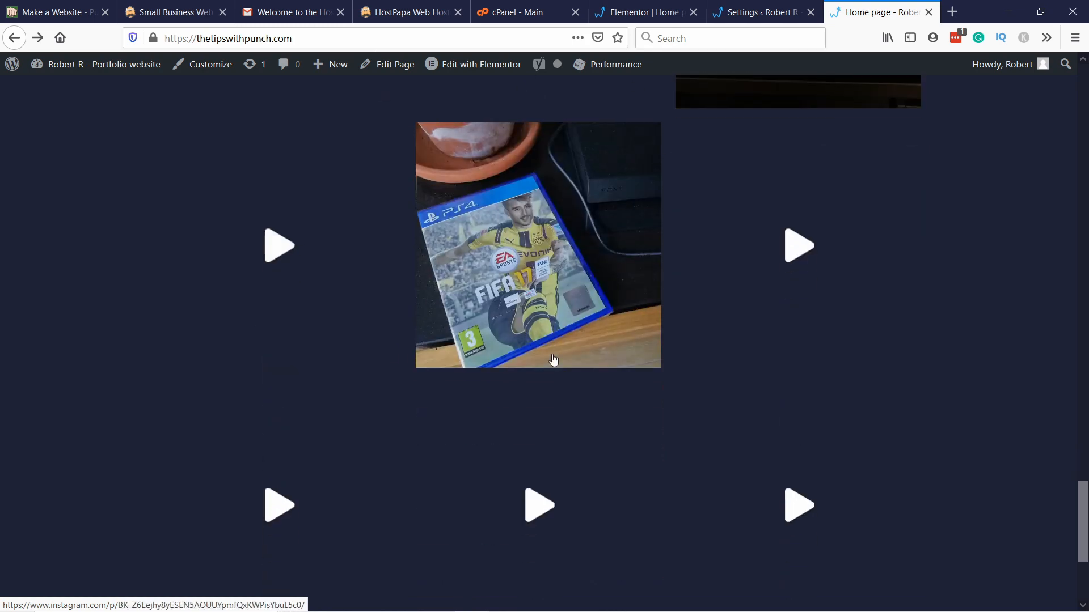
pyautogui.moveTo(555, 349)
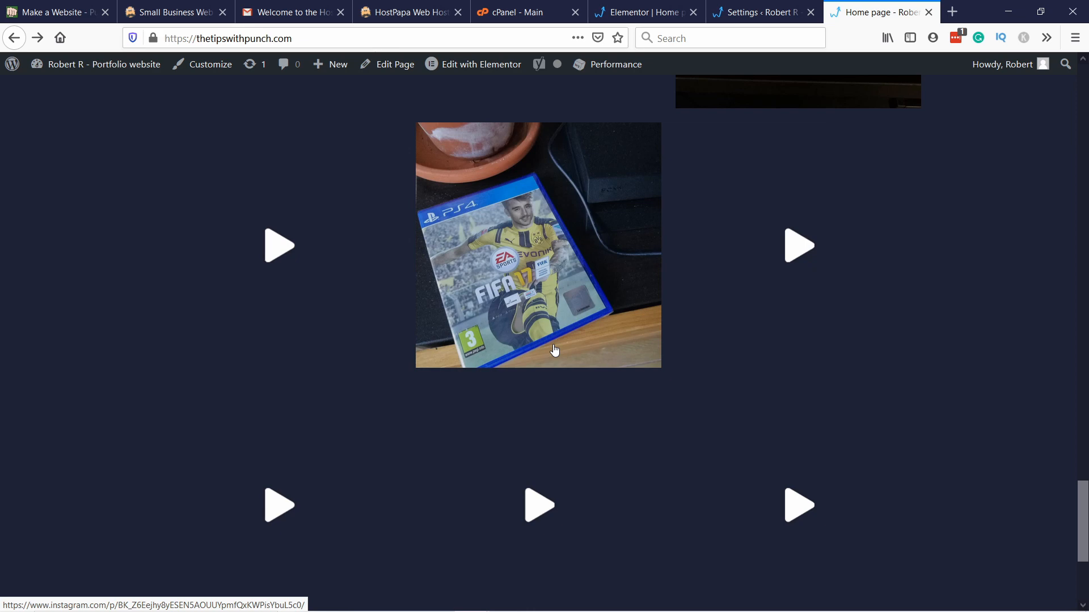
pyautogui.scroll(-3)
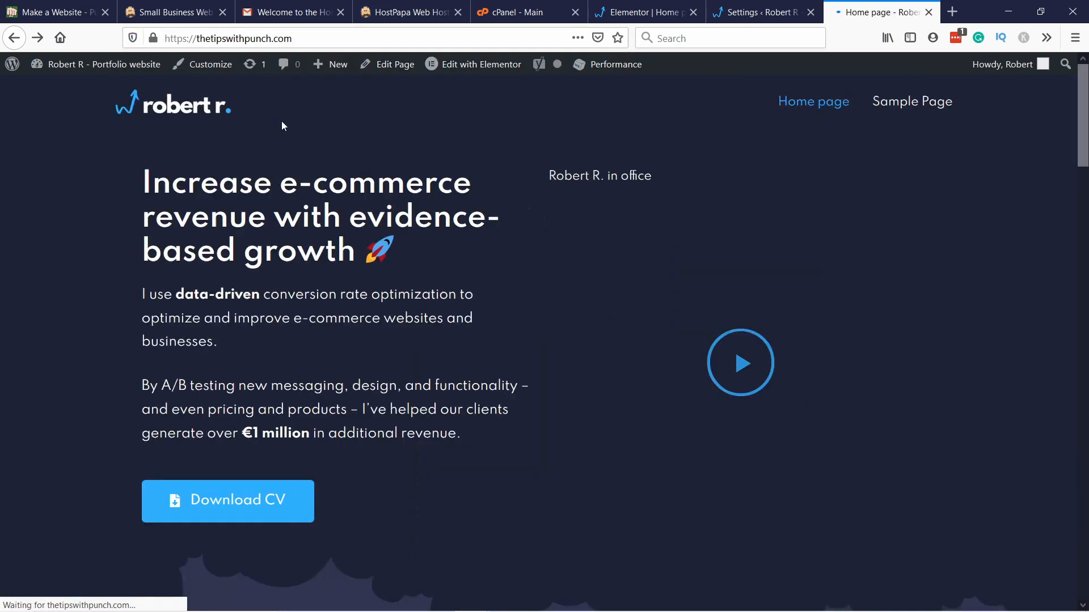
pyautogui.scroll(-3)
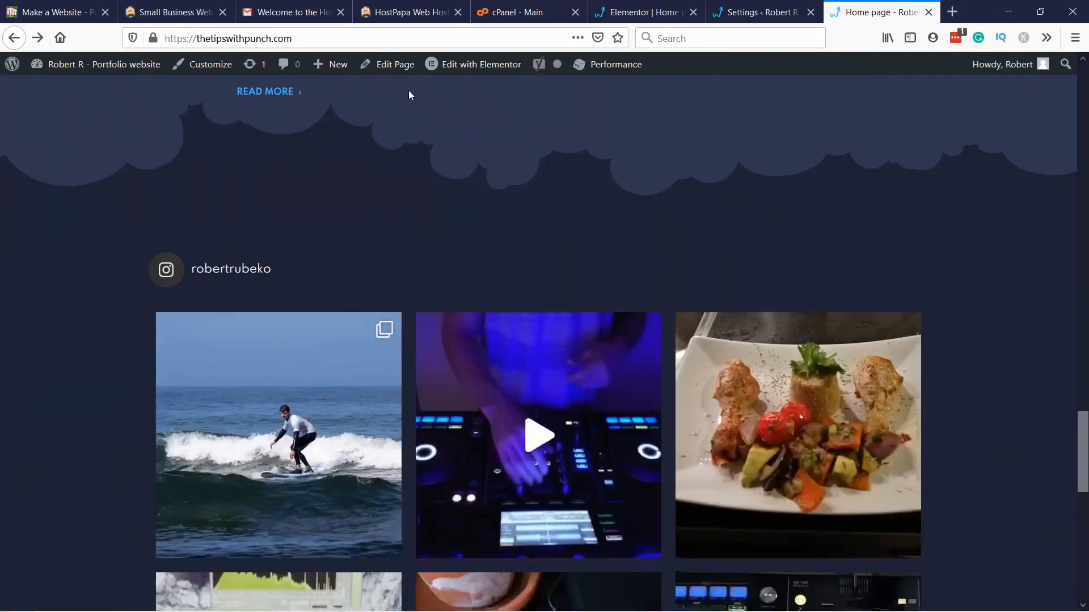
pyautogui.scroll(-3)
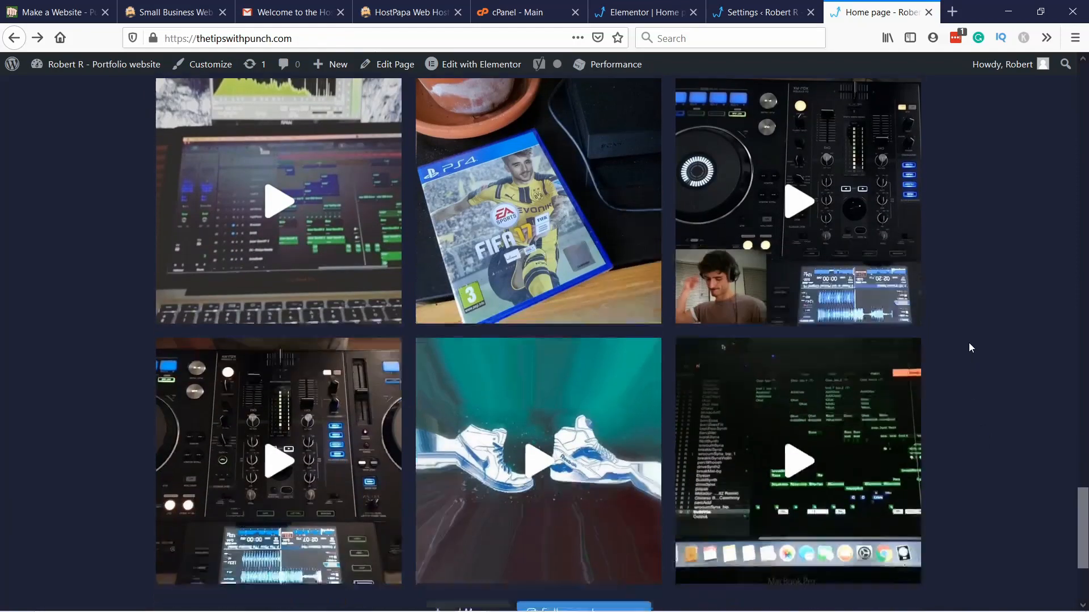
pyautogui.scroll(-3)
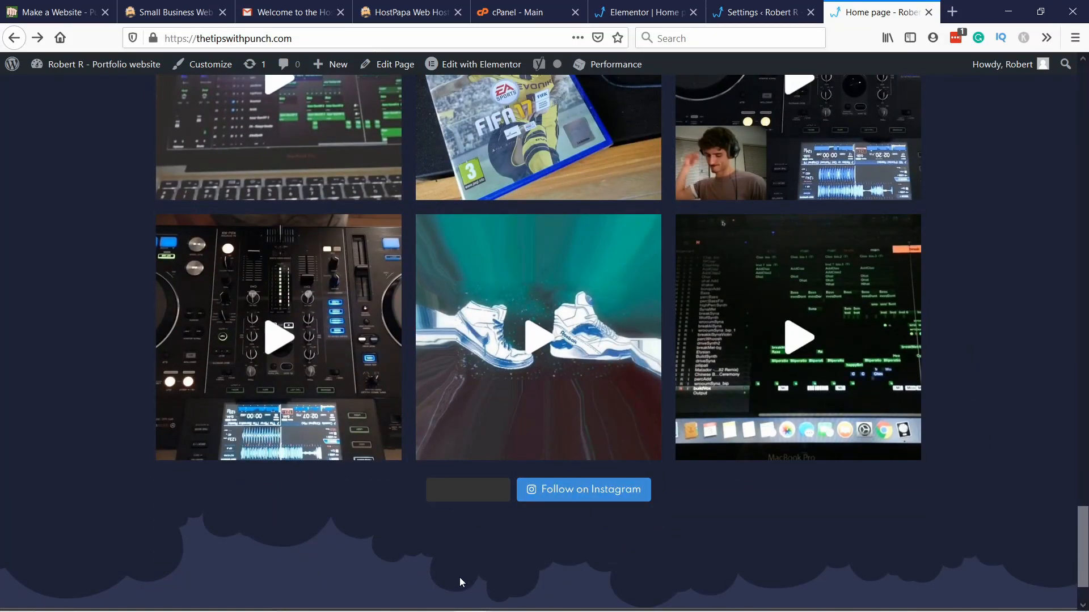
pyautogui.click(583, 489)
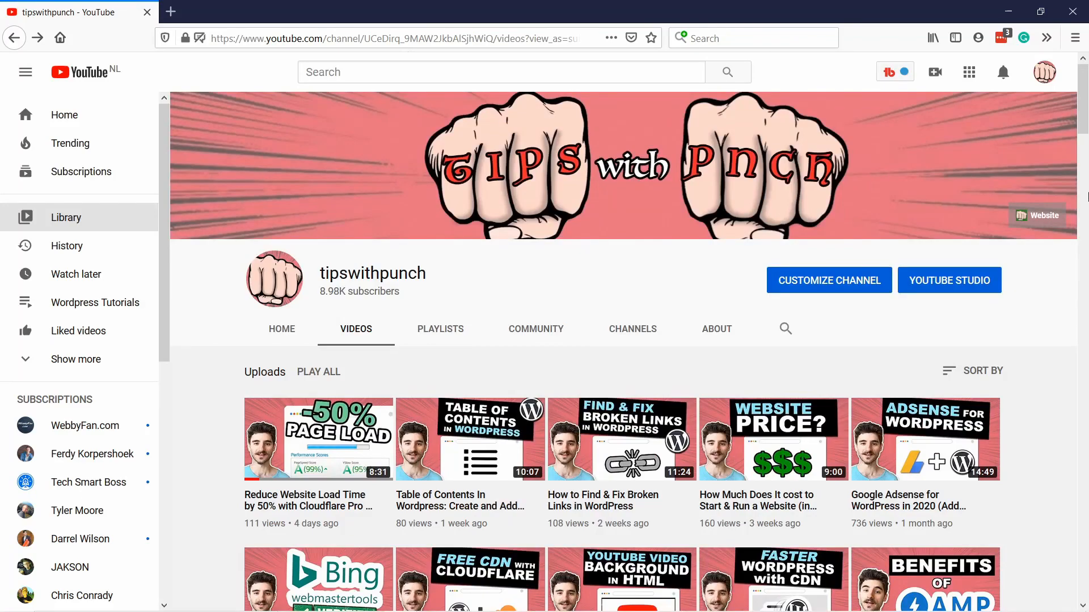
pyautogui.scroll(-3)
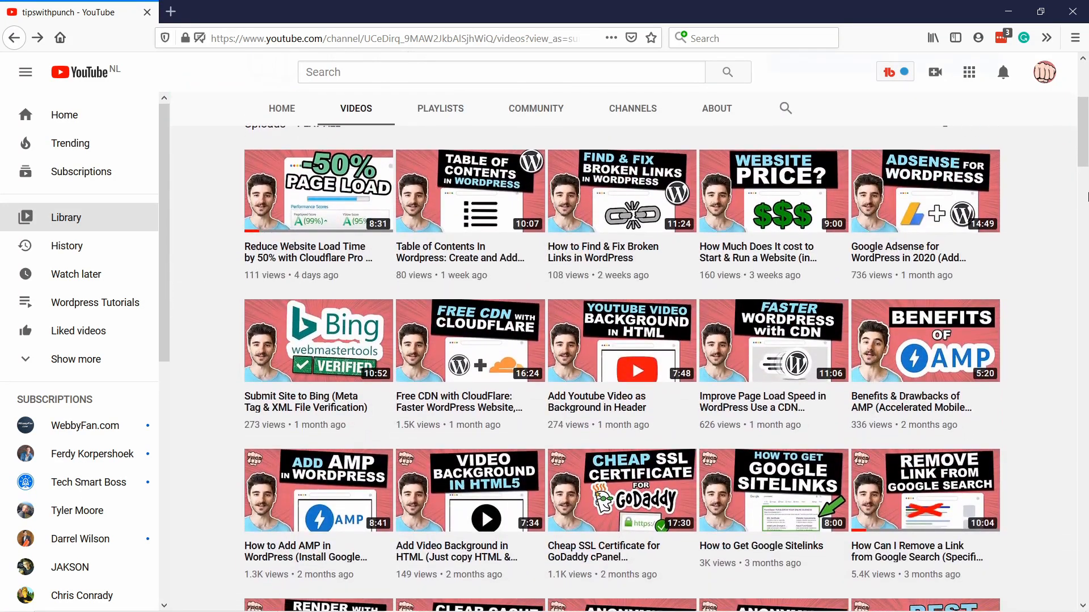
pyautogui.scroll(-3)
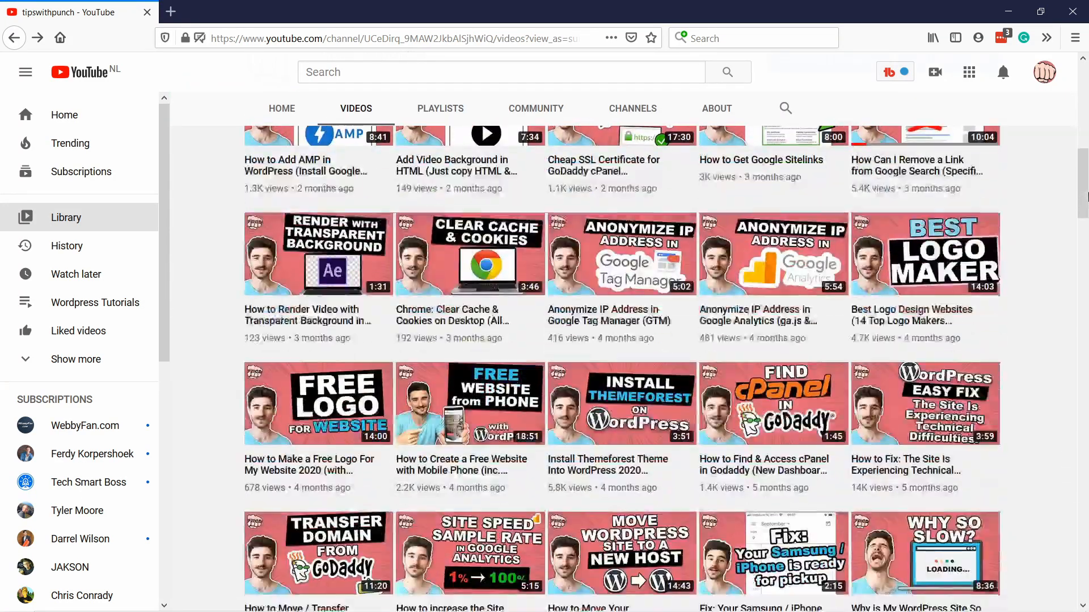
pyautogui.scroll(-3)
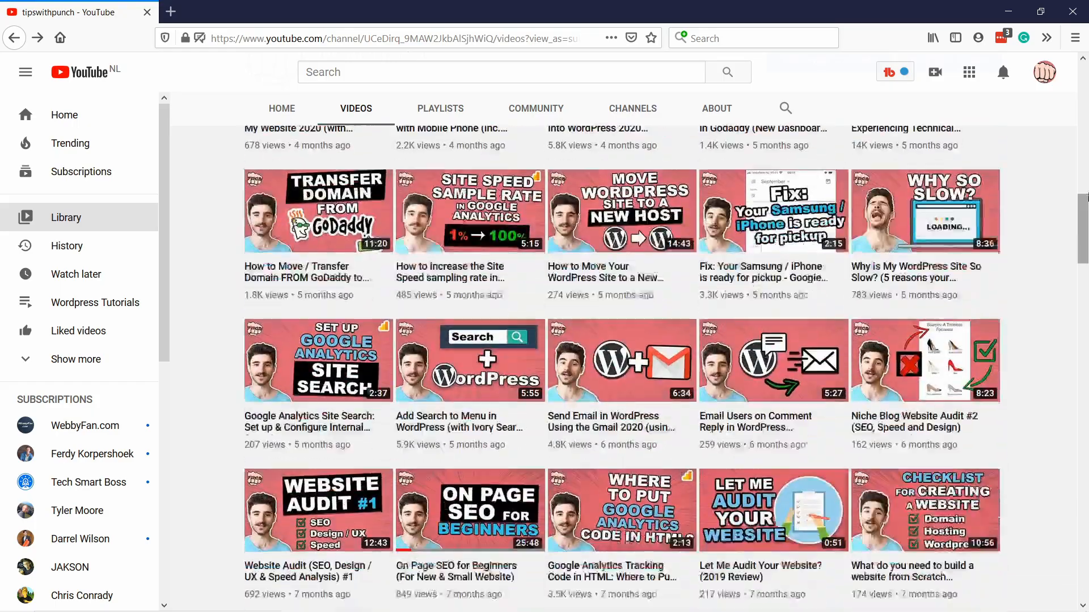
pyautogui.scroll(-3)
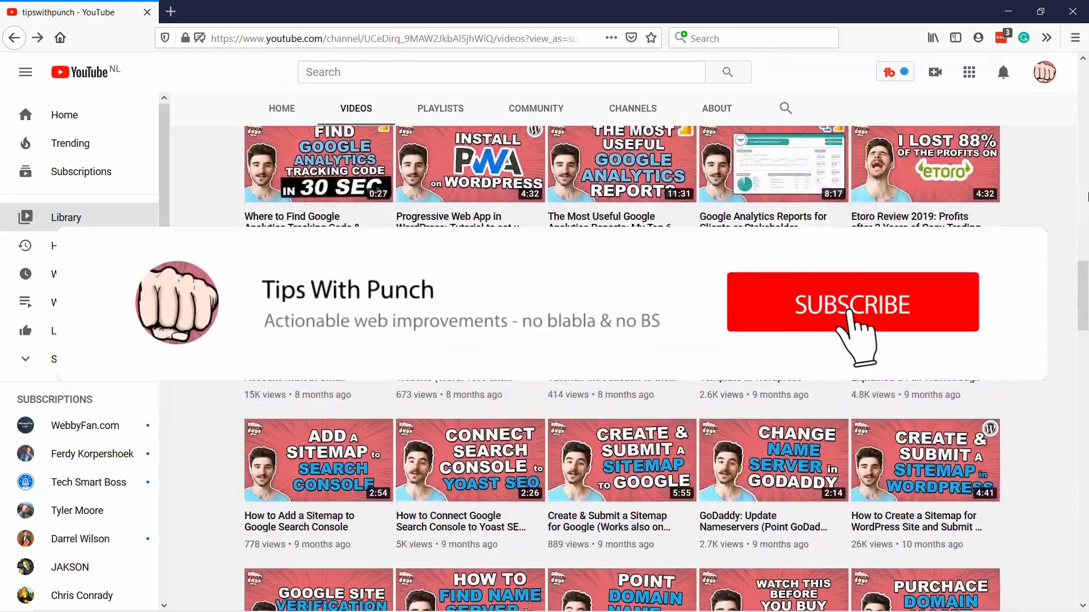
pyautogui.click(851, 305)
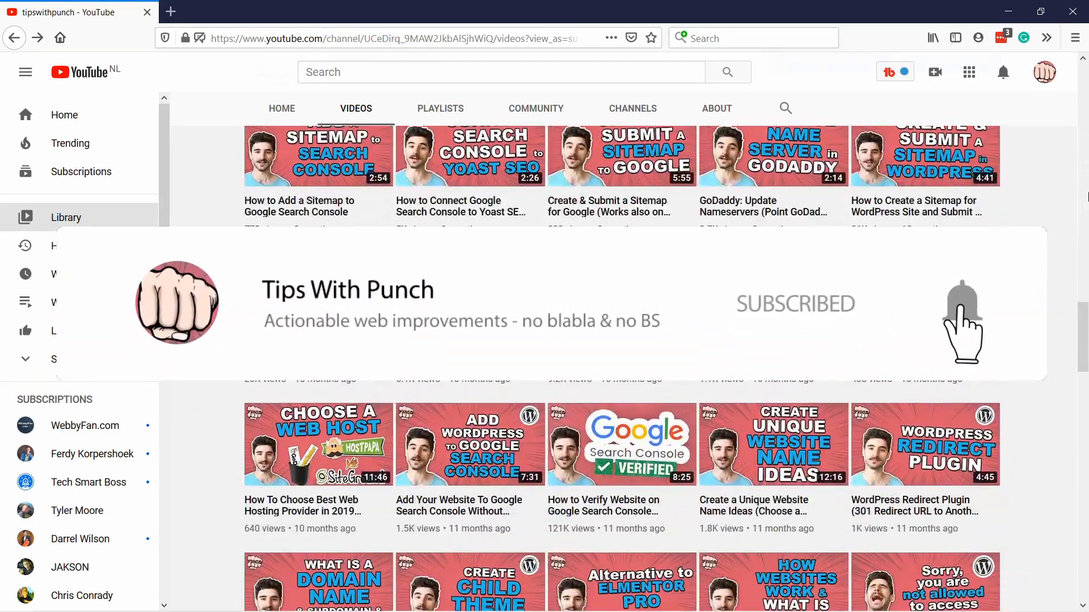
pyautogui.scroll(-3)
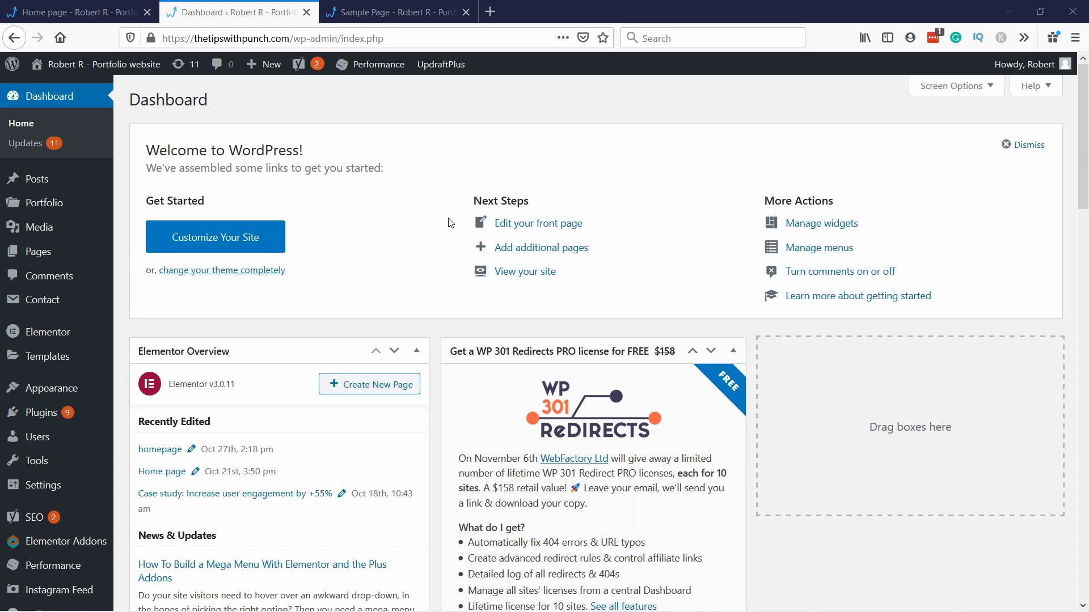
pyautogui.moveTo(38, 252)
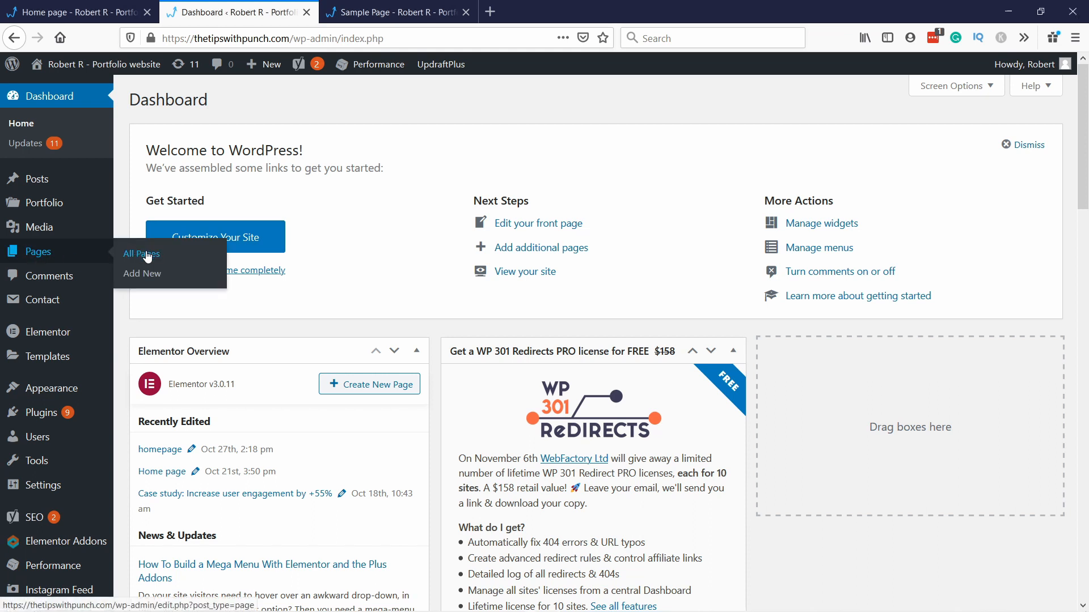
# Open All Pages and start editing the Sample Page.
pyautogui.click(142, 254)
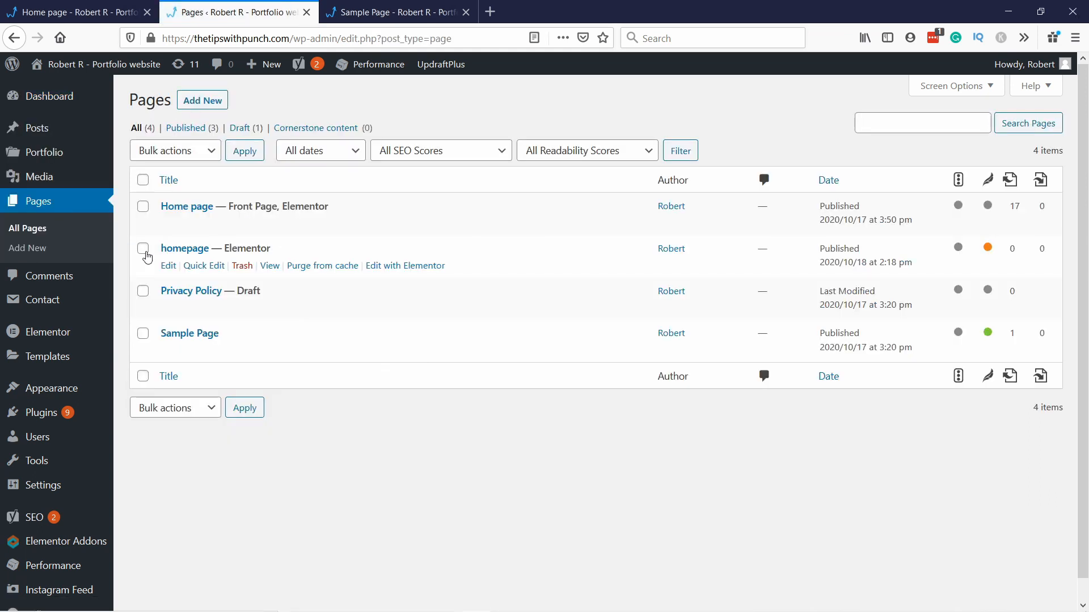
pyautogui.moveTo(244, 329)
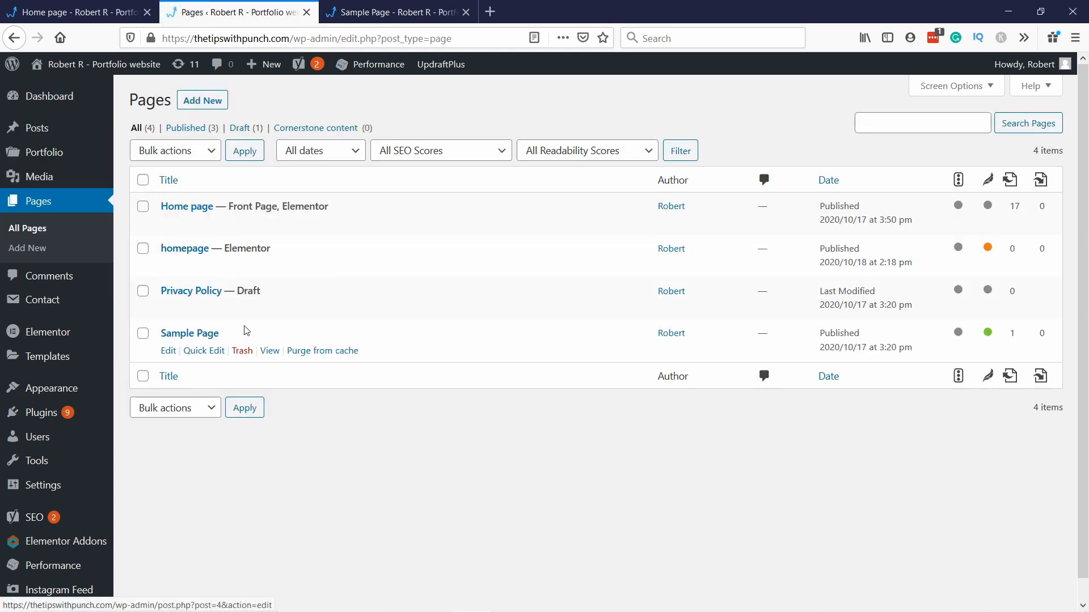
pyautogui.moveTo(169, 350)
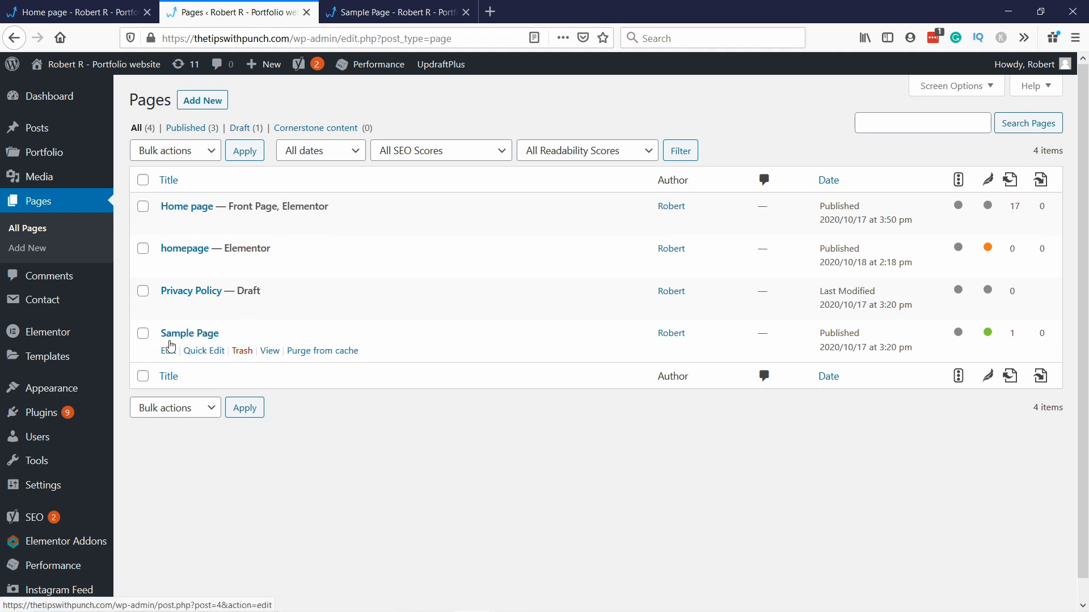
pyautogui.click(168, 350)
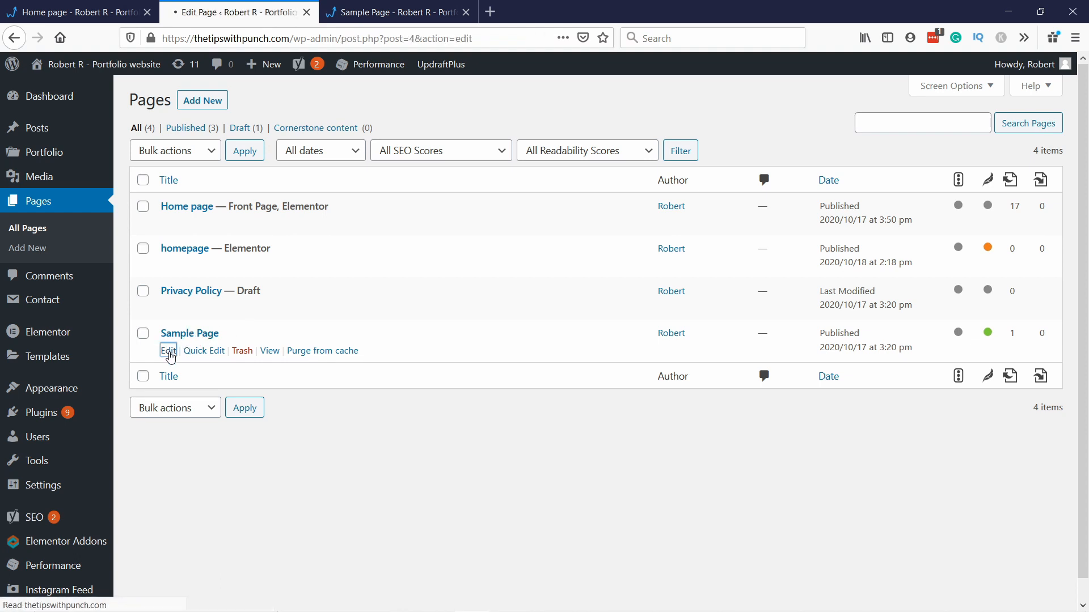
# Add a Shortcode block with [instagram-feed num=9 cols=3] at the end of the Sample Page.
pyautogui.click(168, 350)
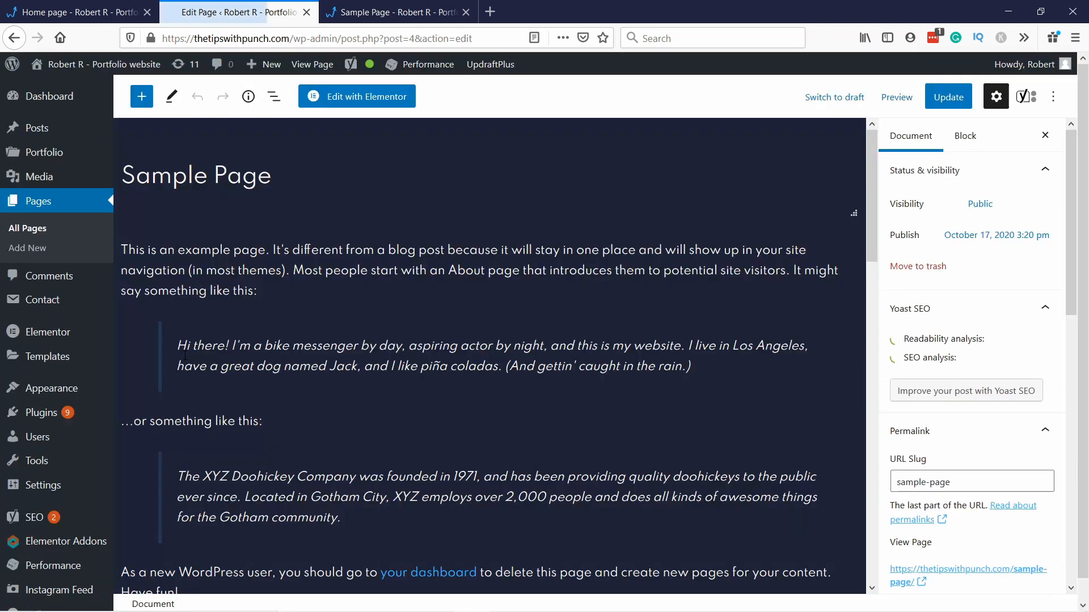
pyautogui.scroll(-3)
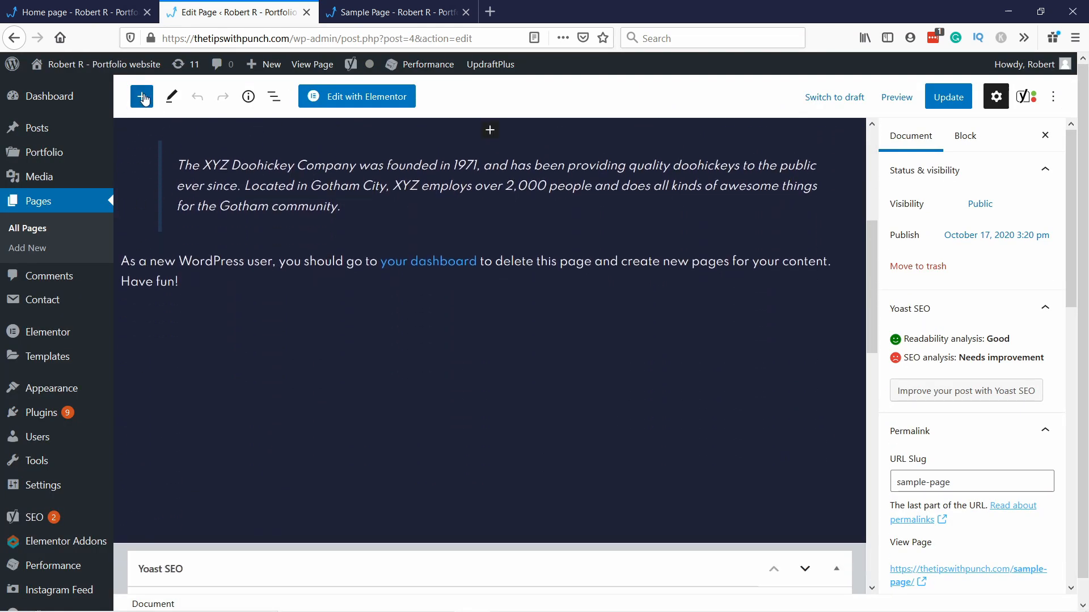
pyautogui.click(142, 96)
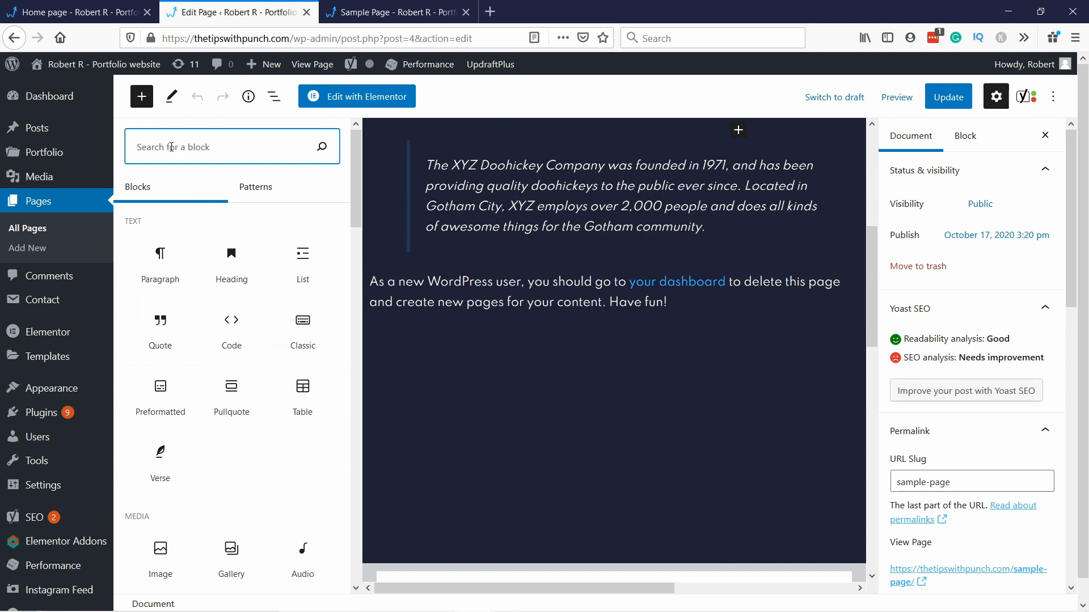
pyautogui.write('short')
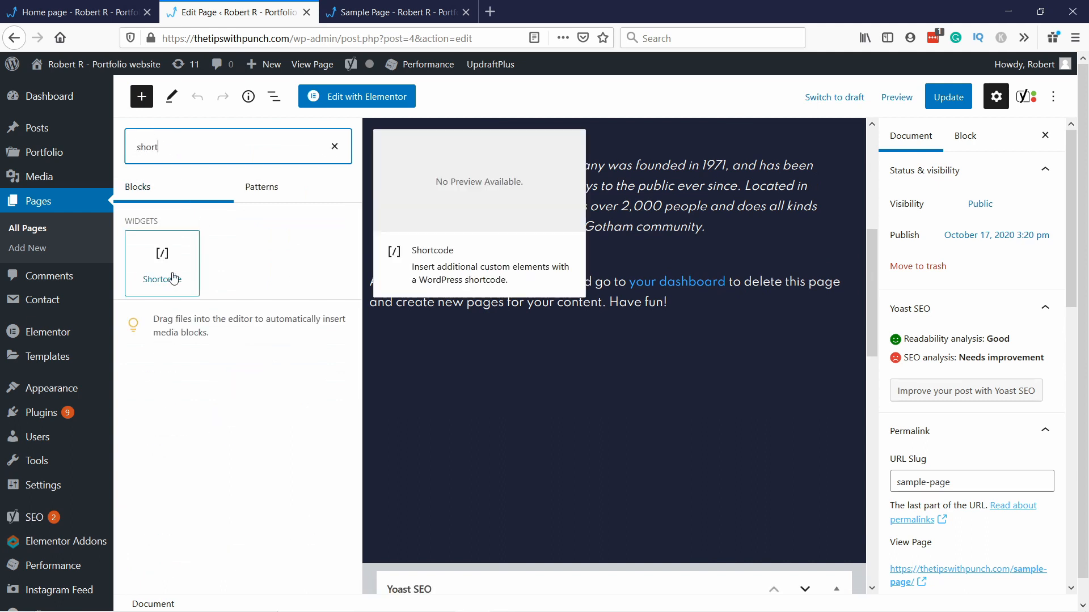
pyautogui.moveTo(566, 396)
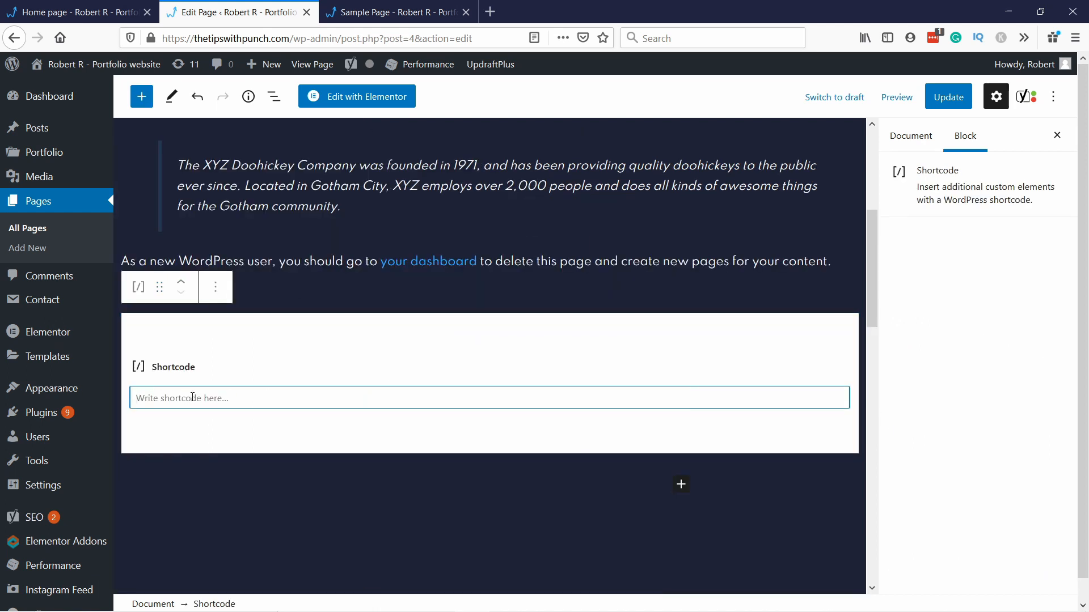
pyautogui.write('[instagram-feed num=9 cols=3]')
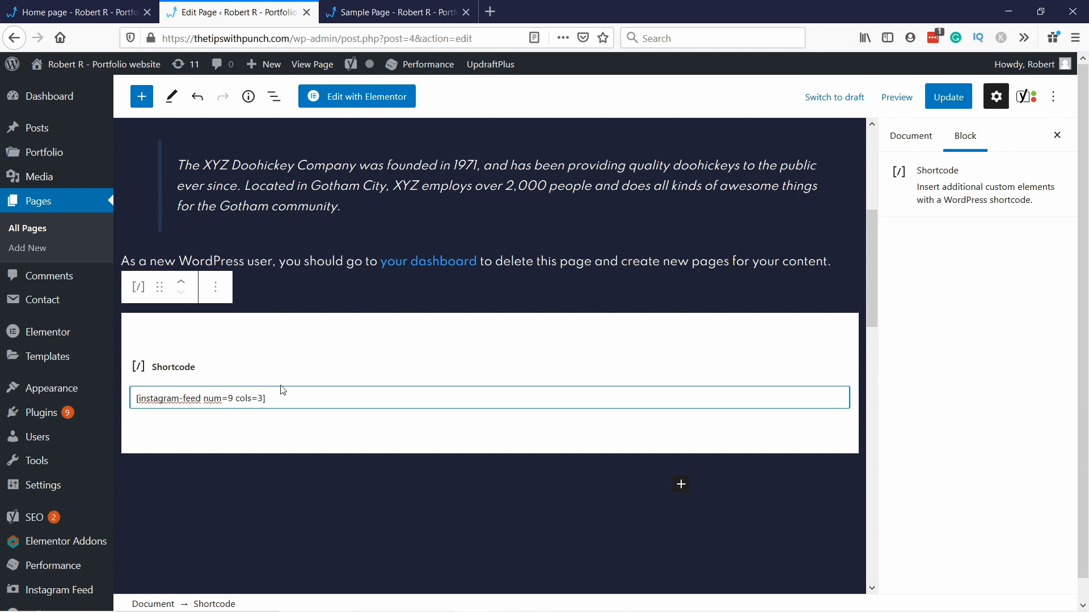
# Save the Sample Page with Update and open its preview.
pyautogui.click(292, 398)
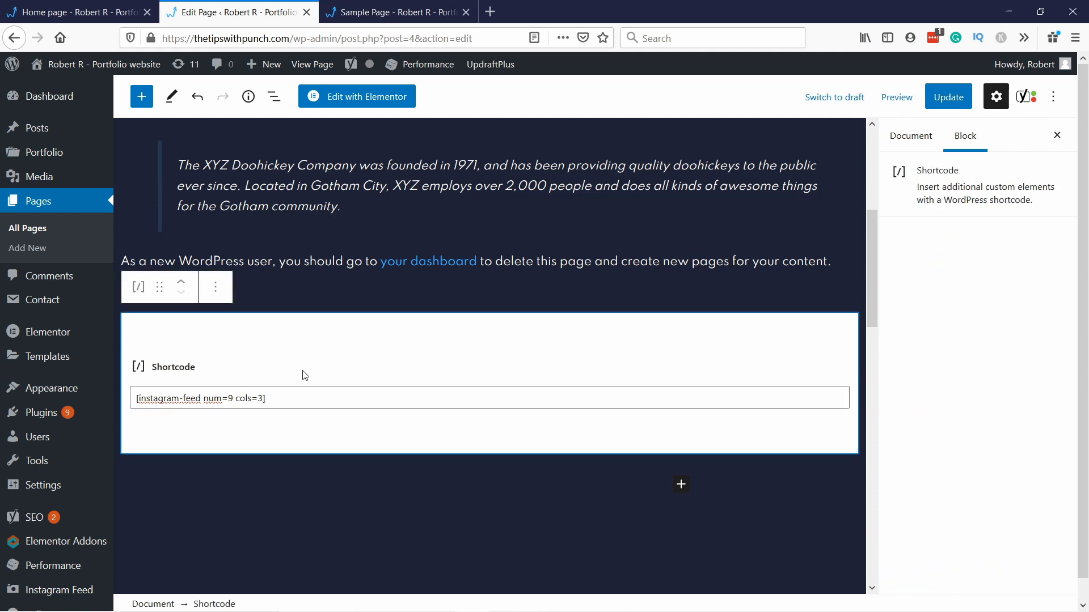
pyautogui.click(948, 96)
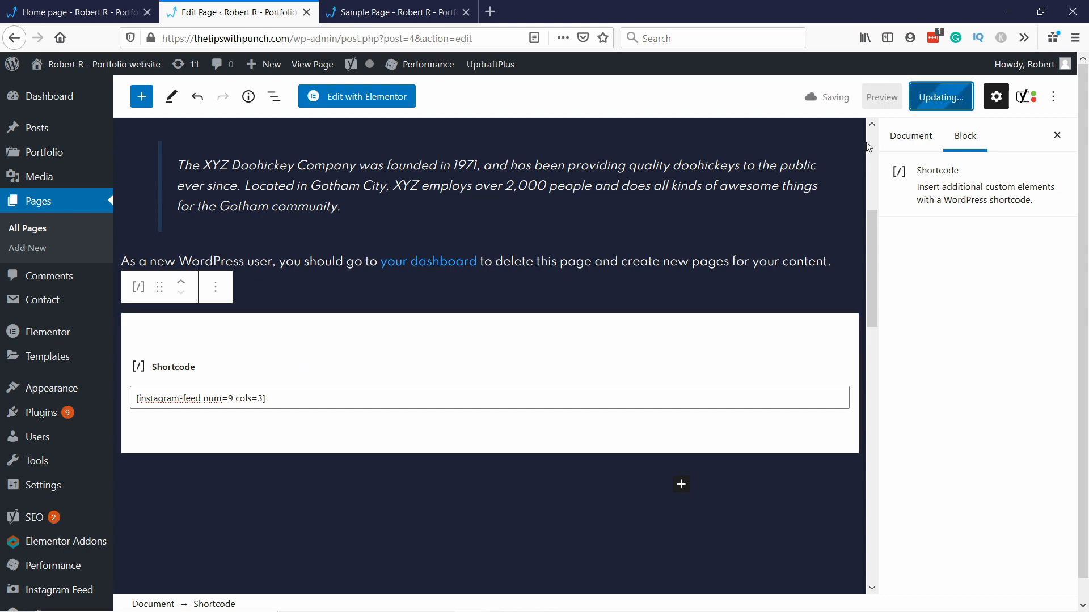
pyautogui.click(384, 13)
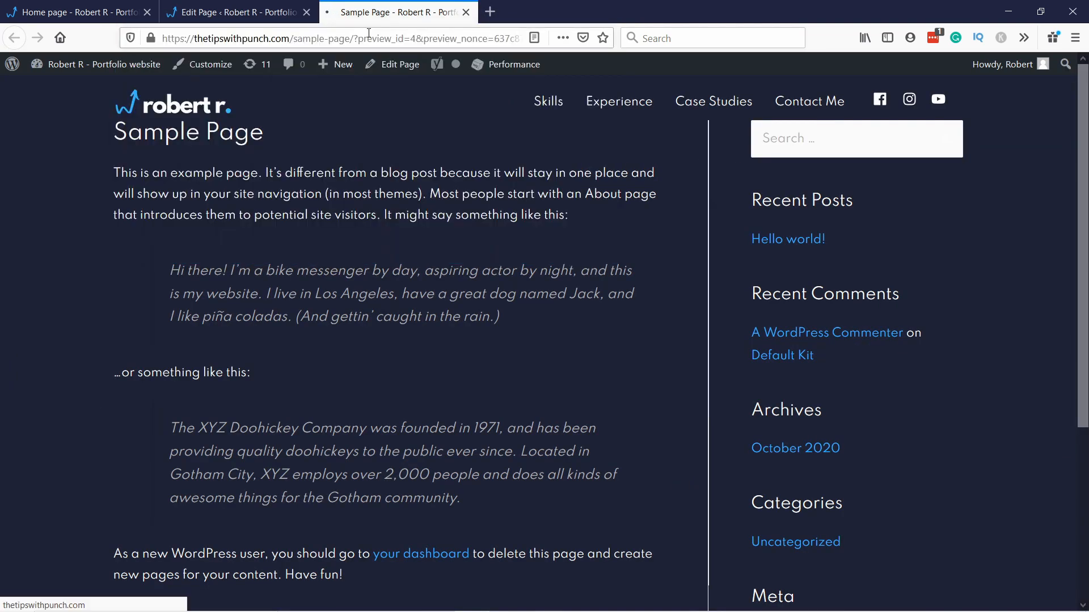
# Scroll to the Instagram grid in the preview and load more posts.
pyautogui.scroll(-3)
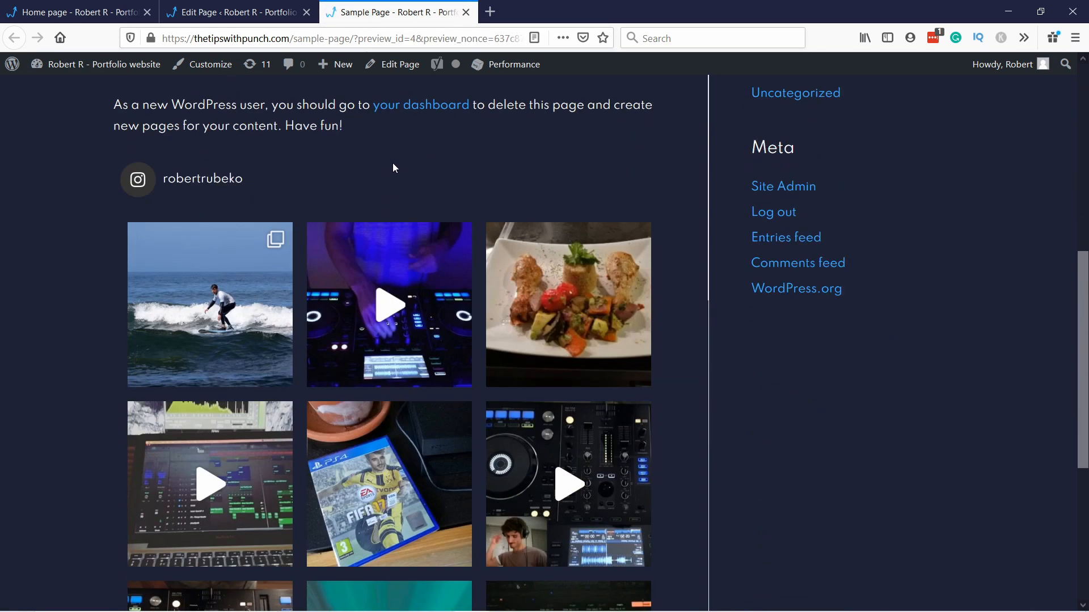
pyautogui.scroll(-3)
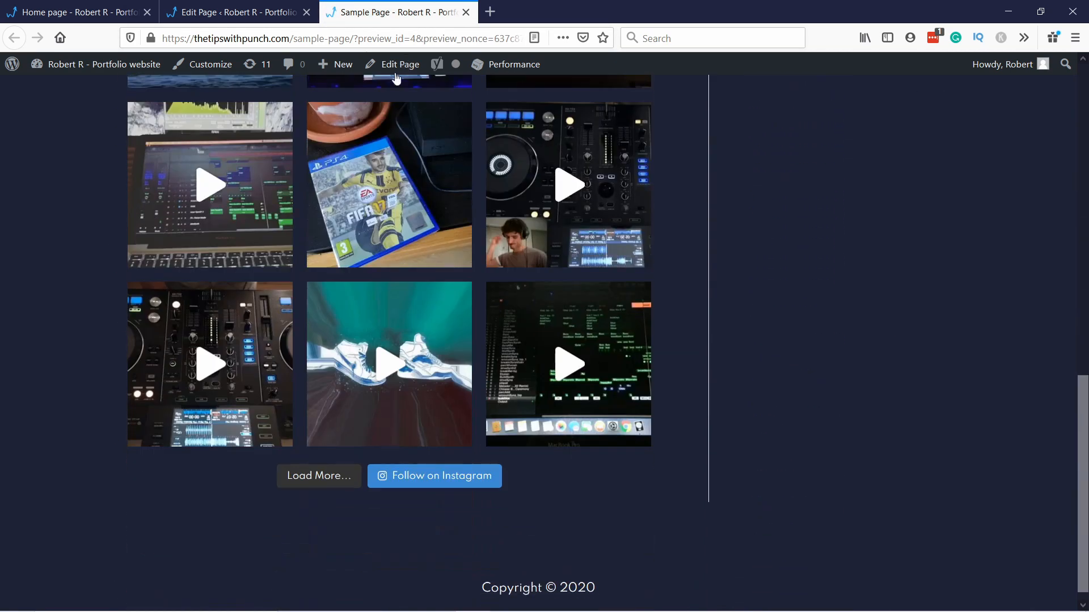
pyautogui.click(319, 475)
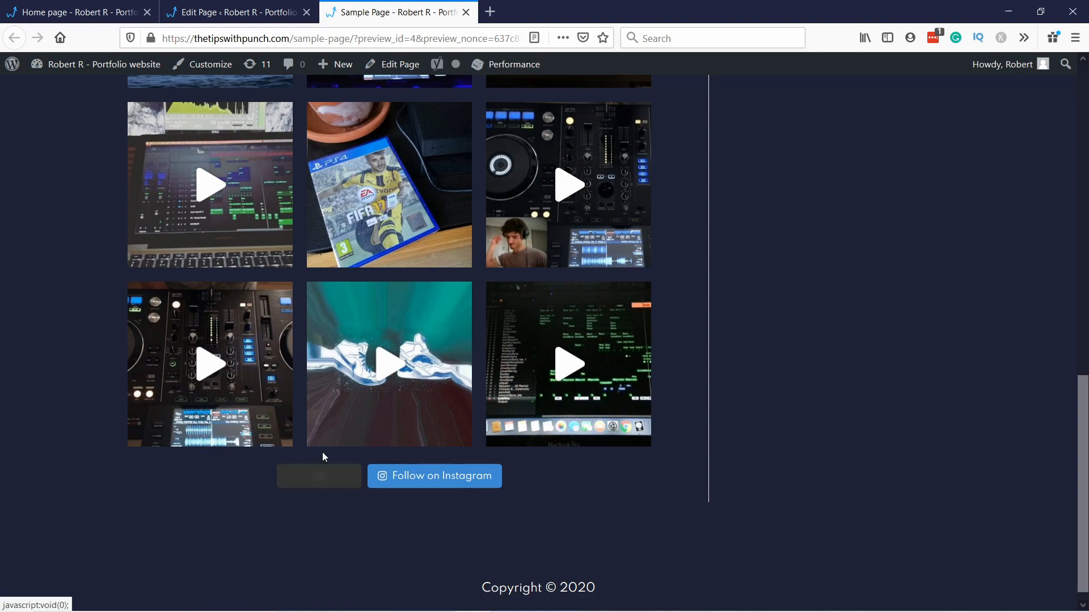
pyautogui.scroll(-3)
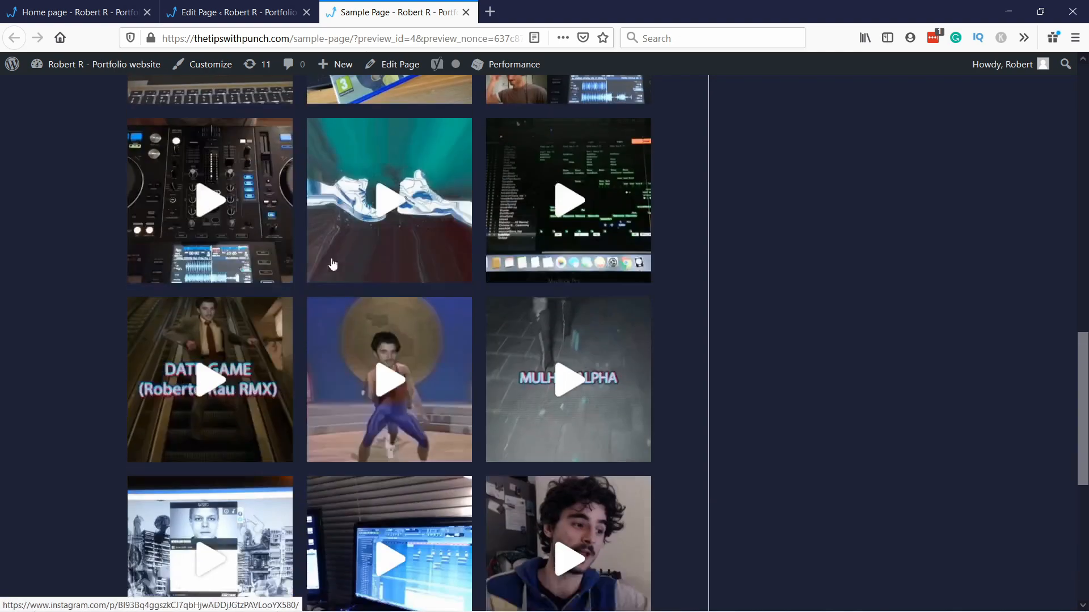
pyautogui.scroll(-3)
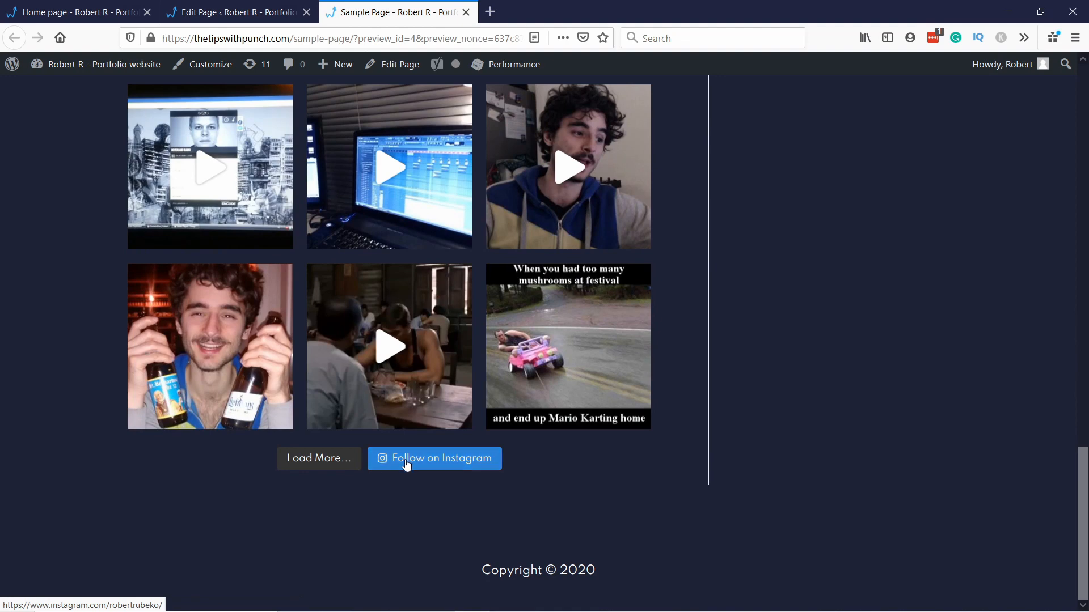
pyautogui.click(434, 458)
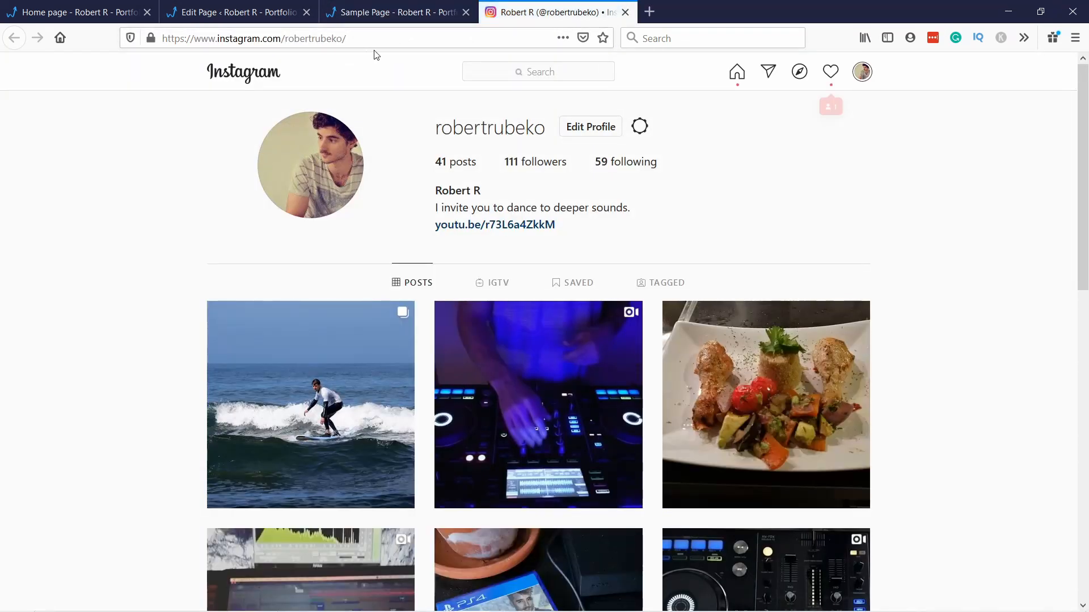